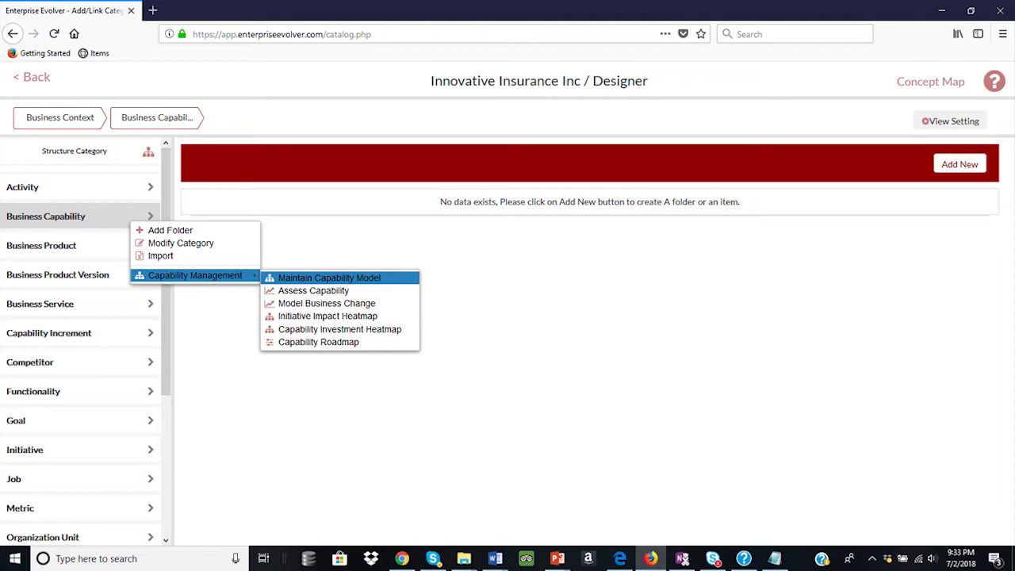
Bring up Maintain Capability Model for Business Capability, showing a blank Add Item form.
click(330, 277)
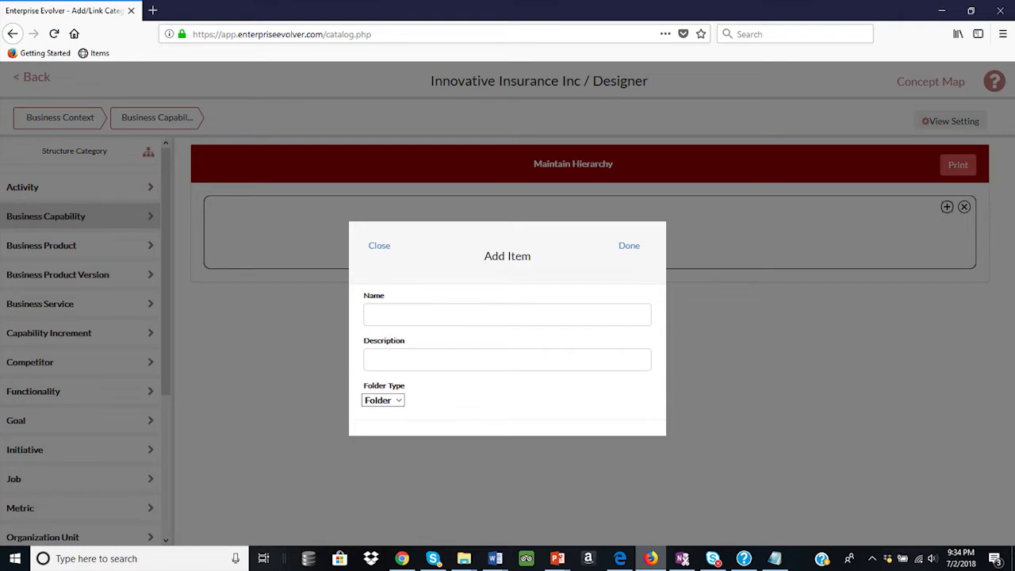
Dismiss the blank Add Item form to reach the Capability Based Planning assessment list.
click(379, 244)
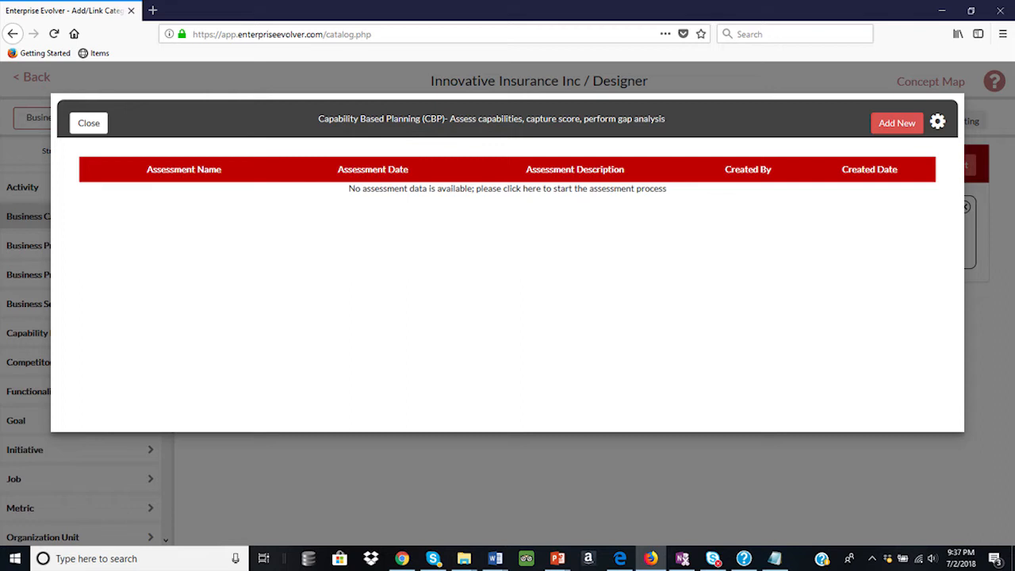
Create 'Strategic capabilities assessment-Current' with maturity, importance and complexity scores per capability.
click(939, 121)
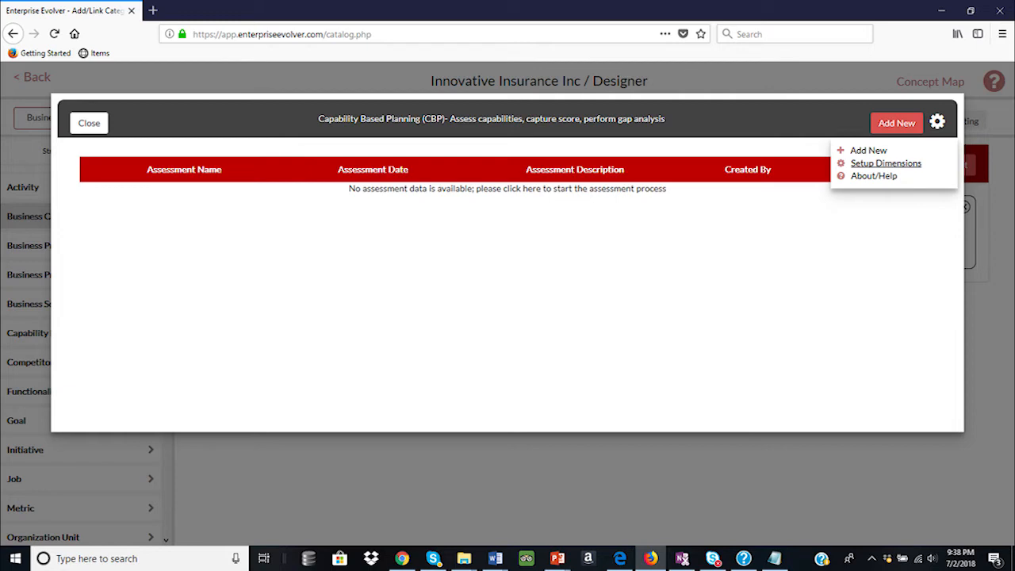
click(885, 162)
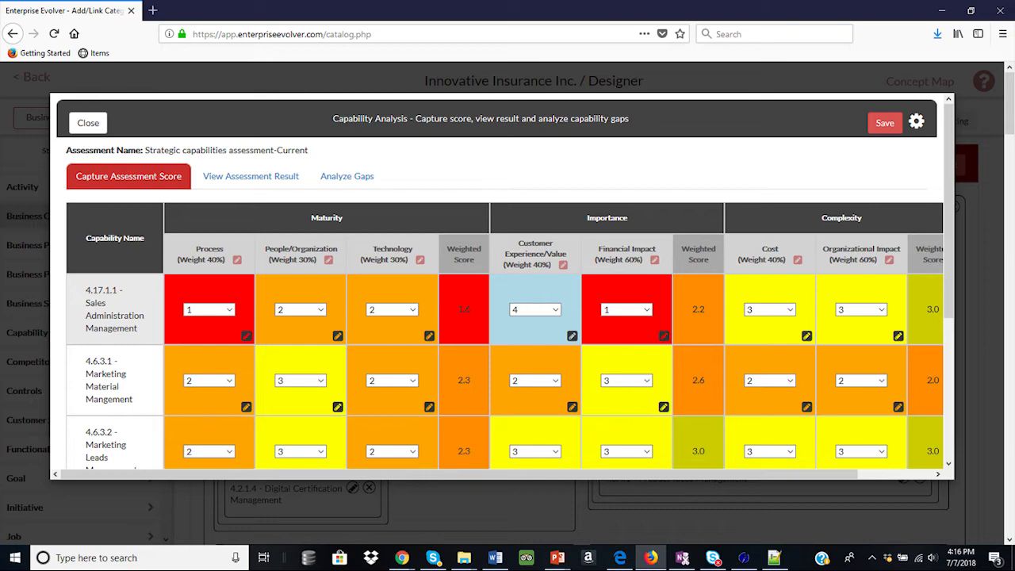
View the assessment result as the Capabilities by Maturity, Importance, Complexity bubble chart.
click(250, 175)
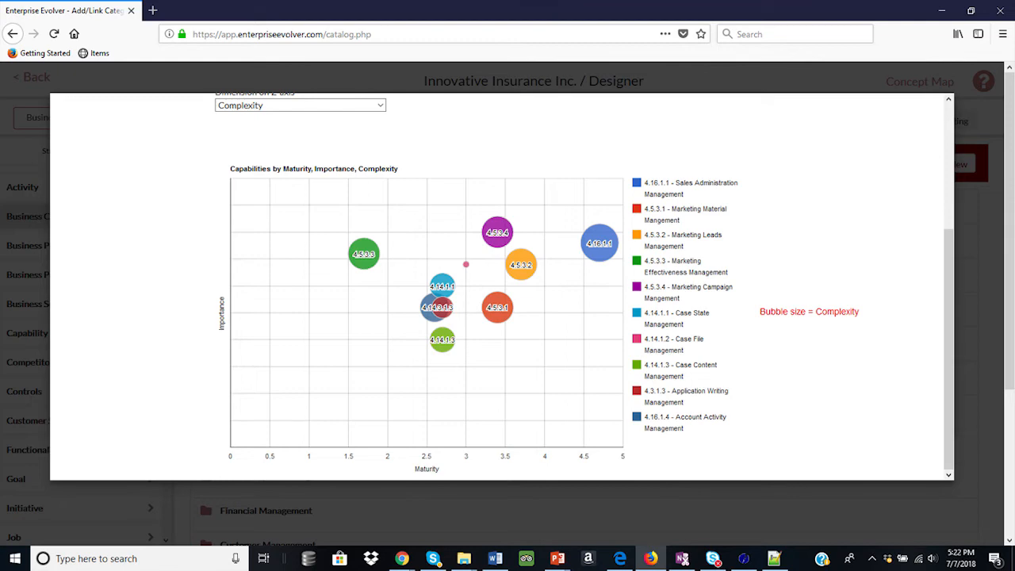
Close the assessment chart, returning to the Business Capability folders and Capability Management options.
click(346, 103)
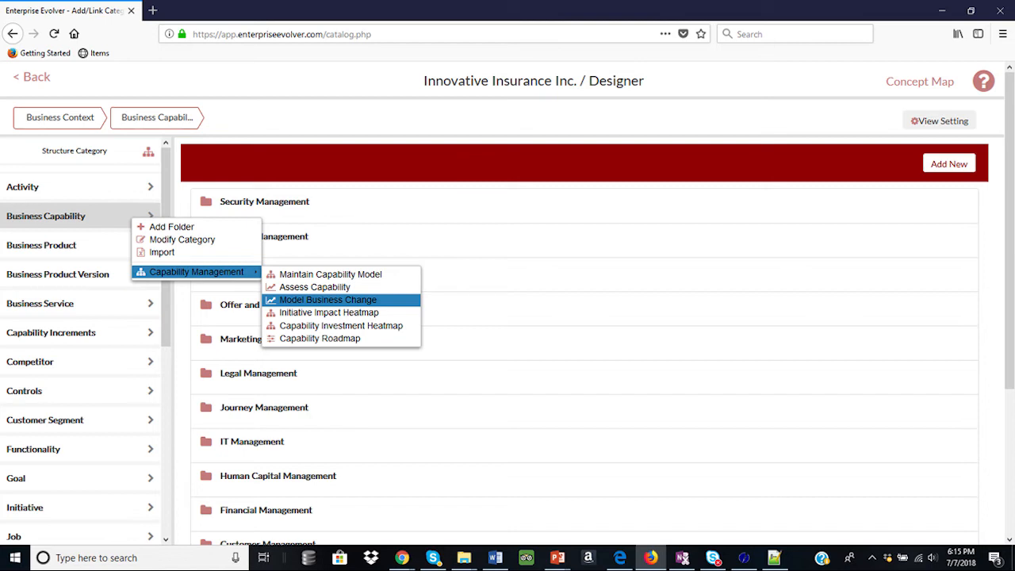
Model Business Change for the Target Capability Assessment, adding seven Marketing Campaign Management increments.
click(330, 300)
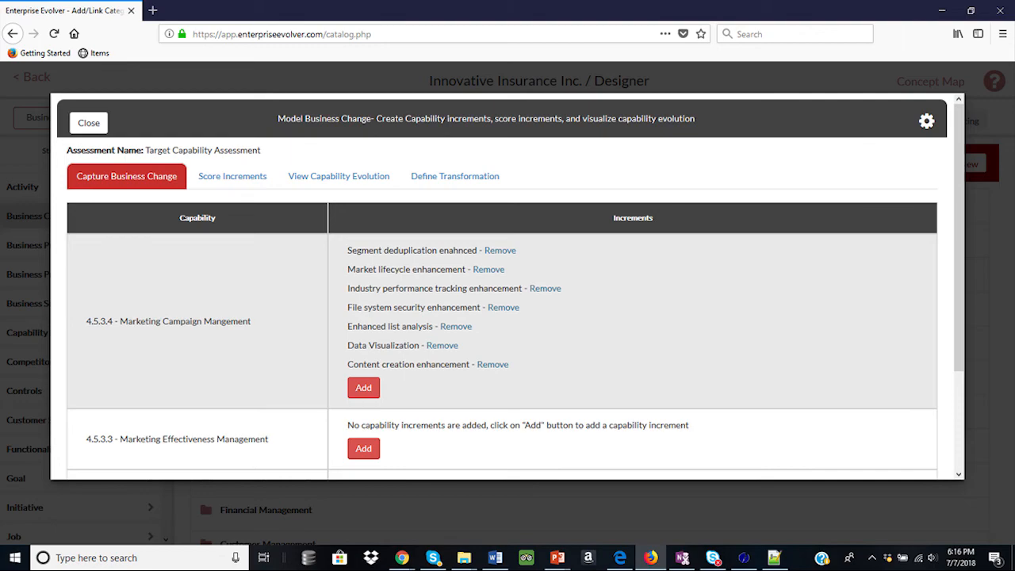
Review increment scores and the evolution radar, then show the Account Management Initiative with its $5,000,000 budget.
click(231, 176)
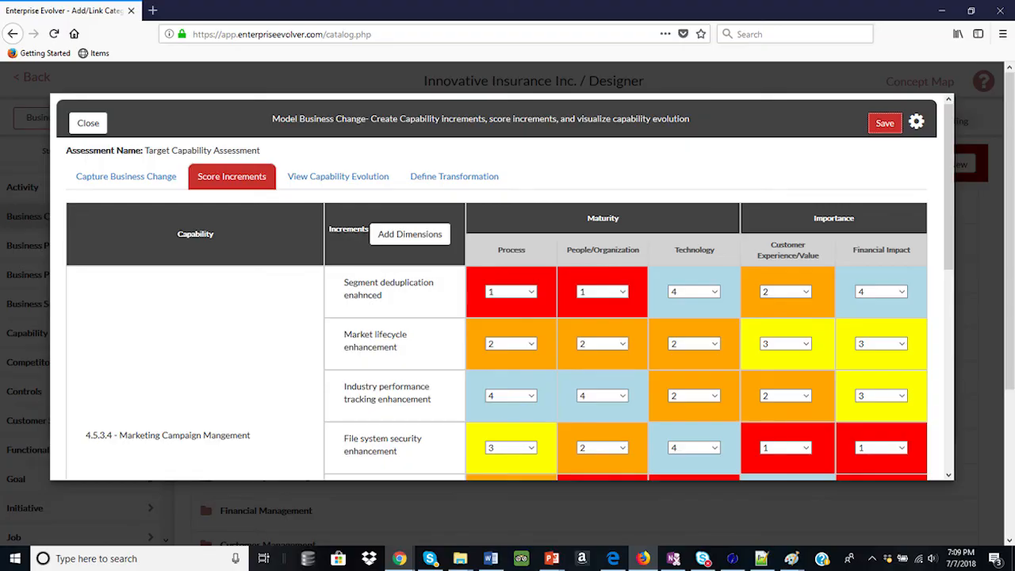
click(338, 176)
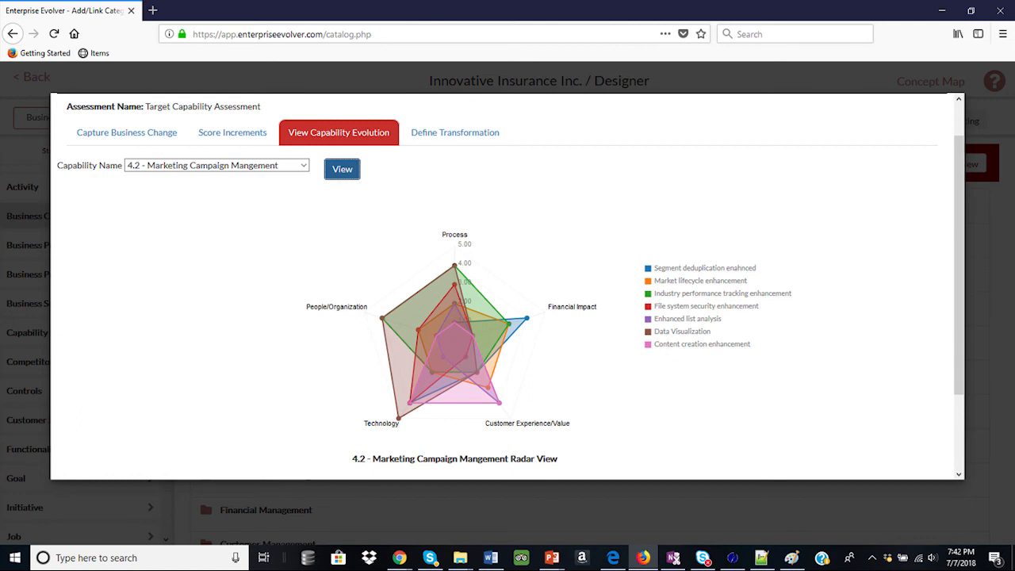
click(454, 132)
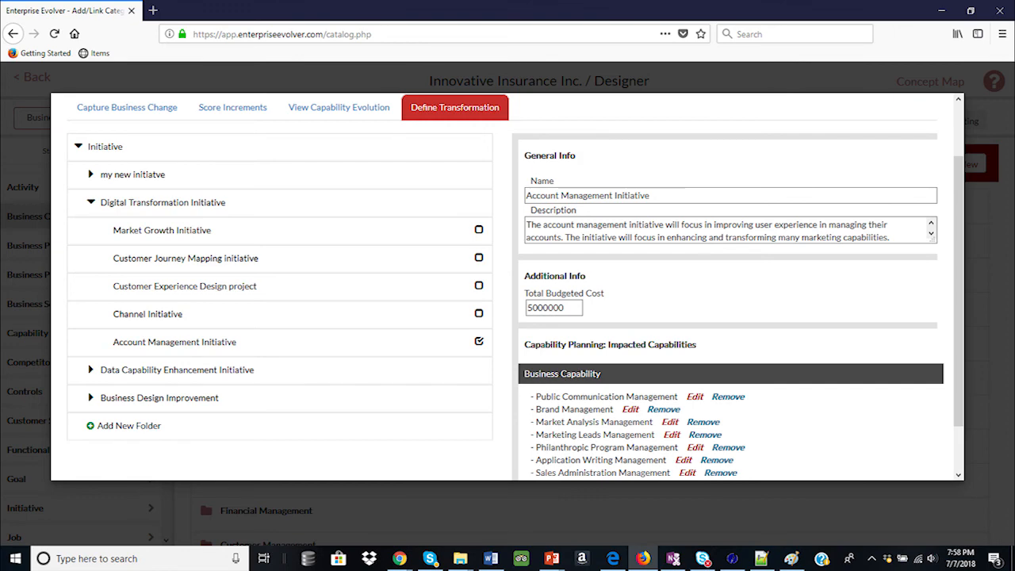
Preview the Export Initiative Document for Account Management Initiative with impacted capabilities and resource costs.
click(670, 434)
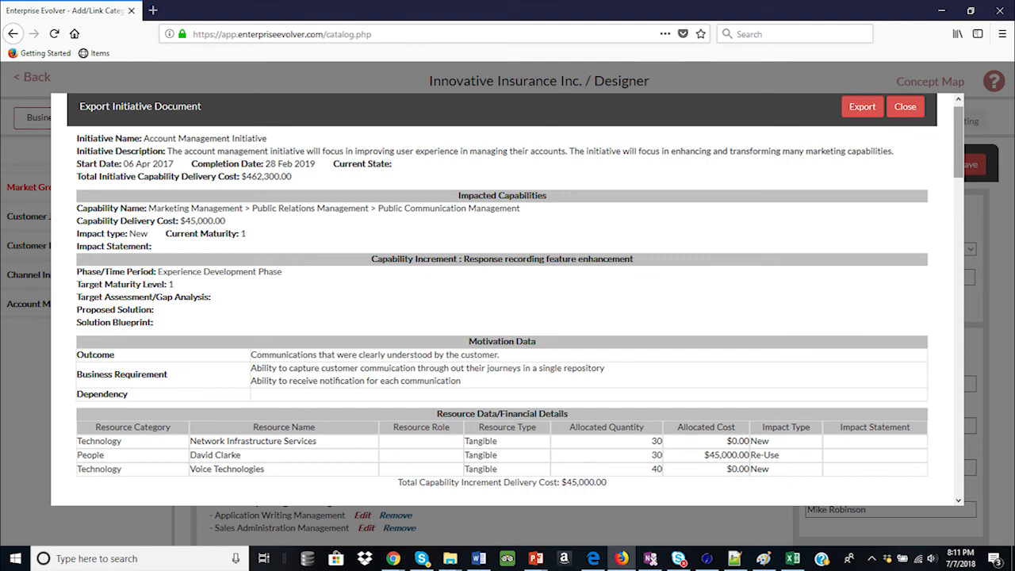
Close the document preview to show the capability roadmap timeline of increments across 2016-2019 quarters.
click(905, 107)
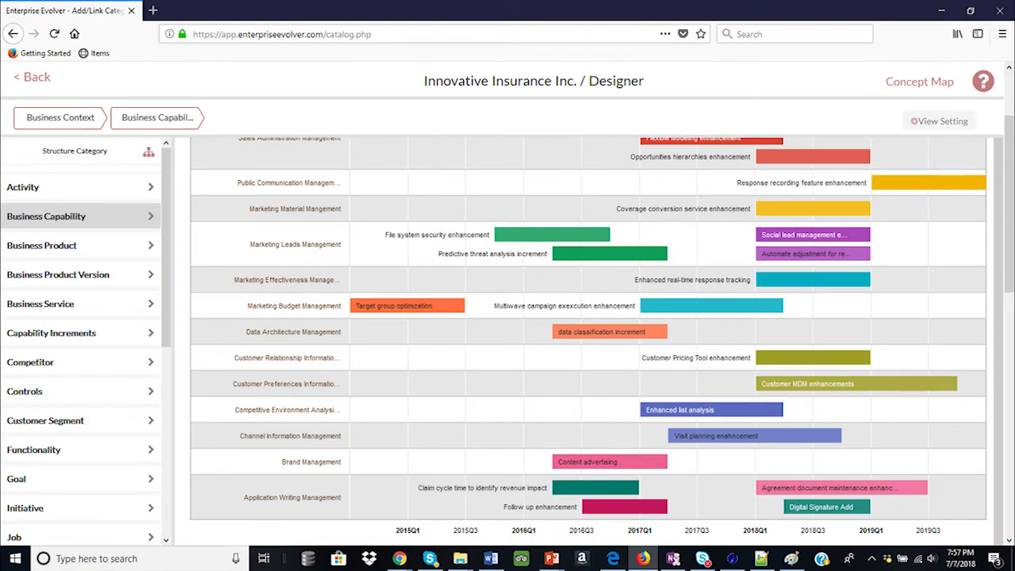